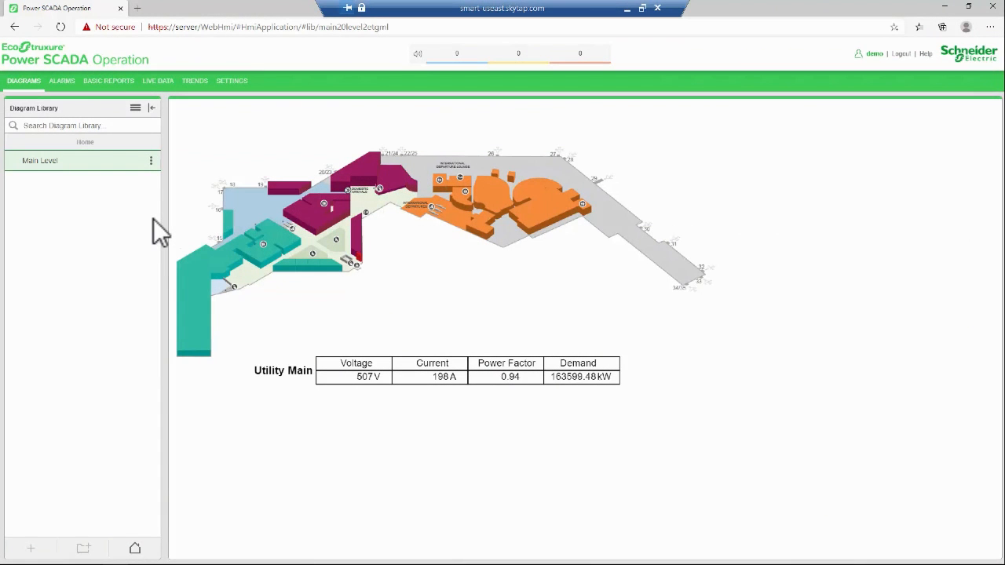
mouse_move(87, 189)
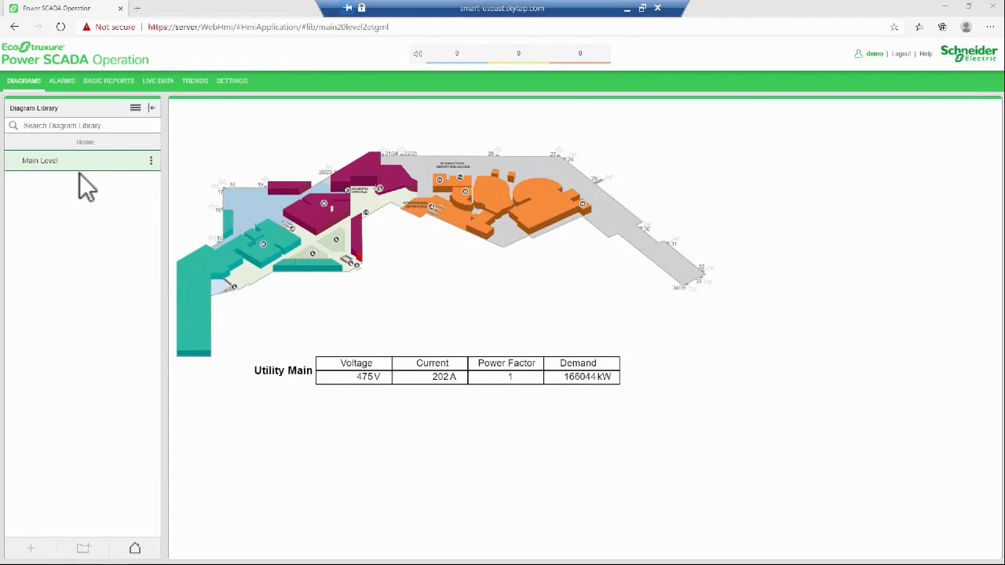
From Power SCADA Studio, reach the Airport_Project TGML folder and select Main Level.tgml.
key("alt+tab")
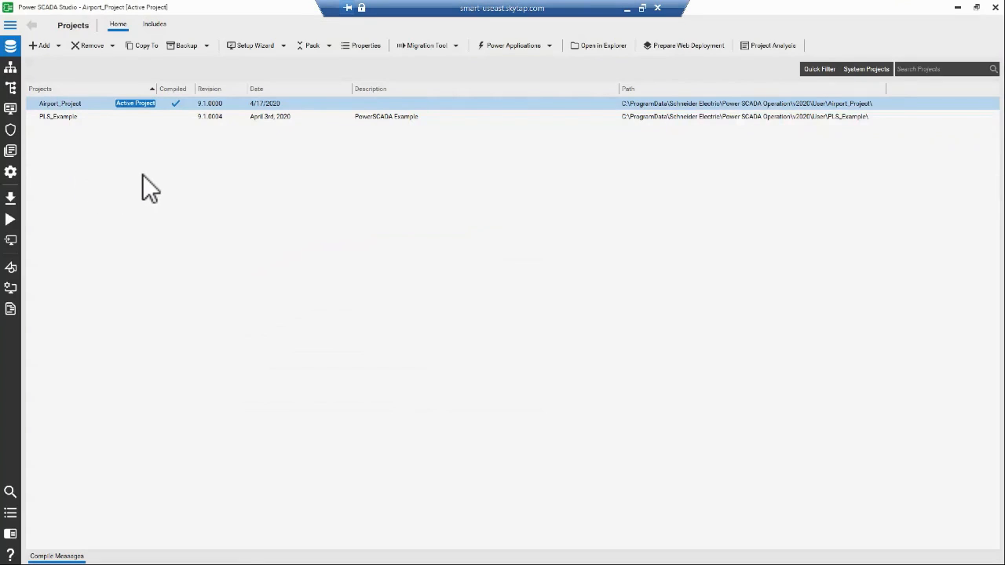
mouse_move(218, 171)
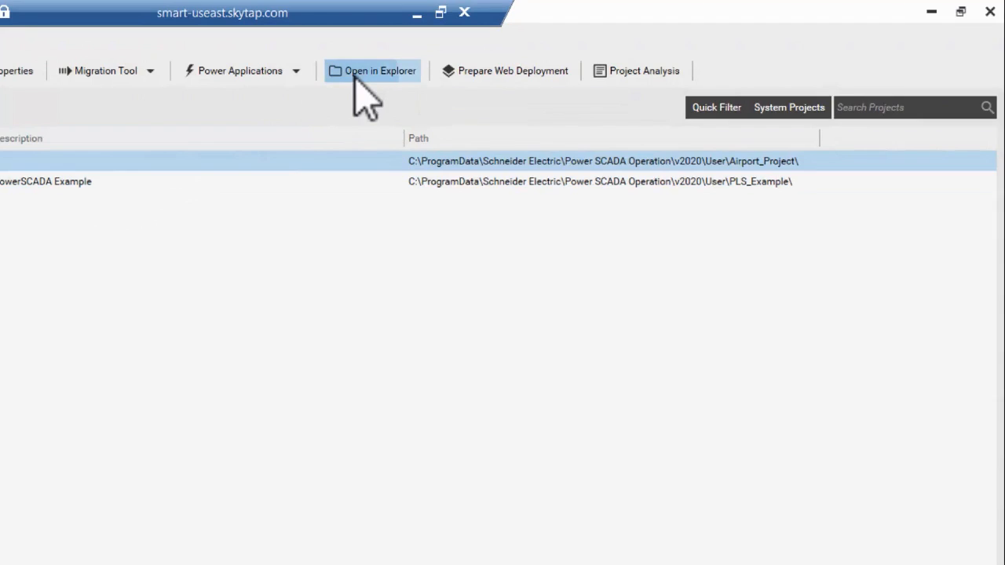
left_click(380, 71)
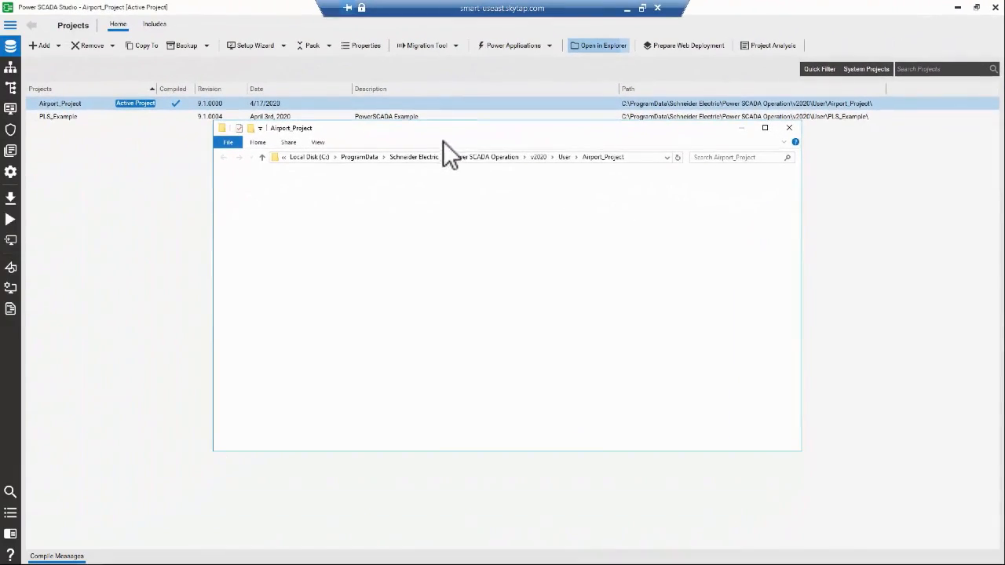
left_click(765, 127)
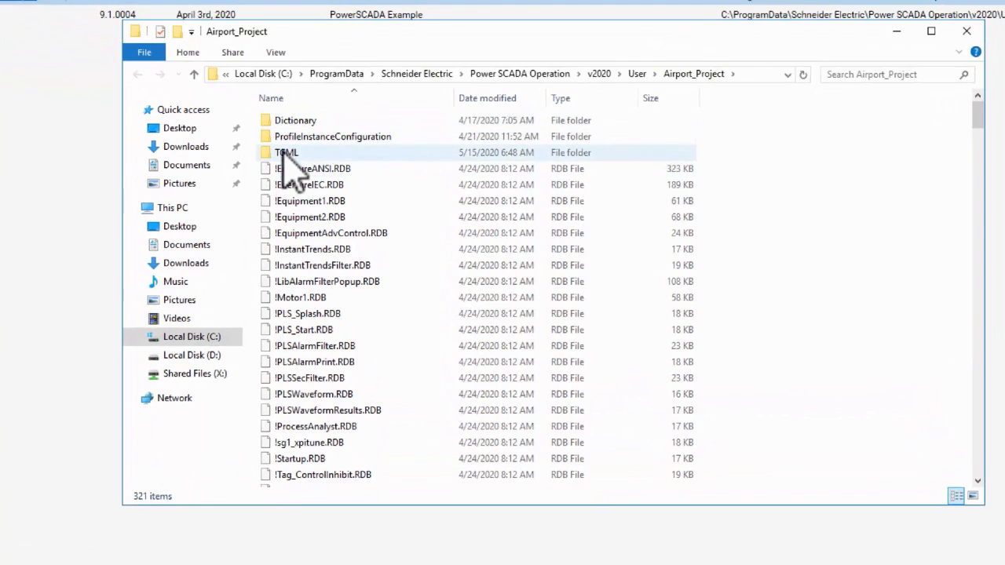
double_click(288, 150)
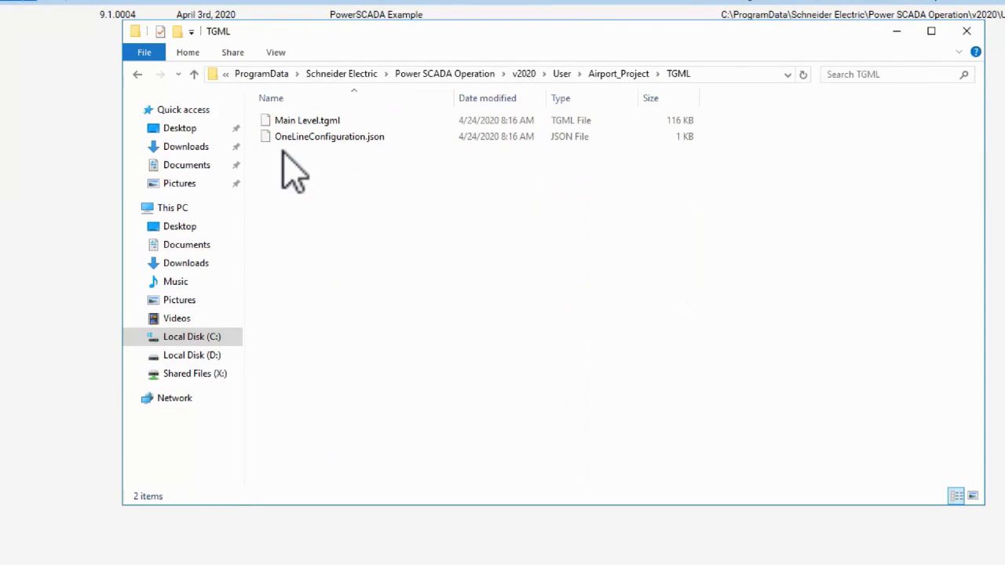
left_click(306, 119)
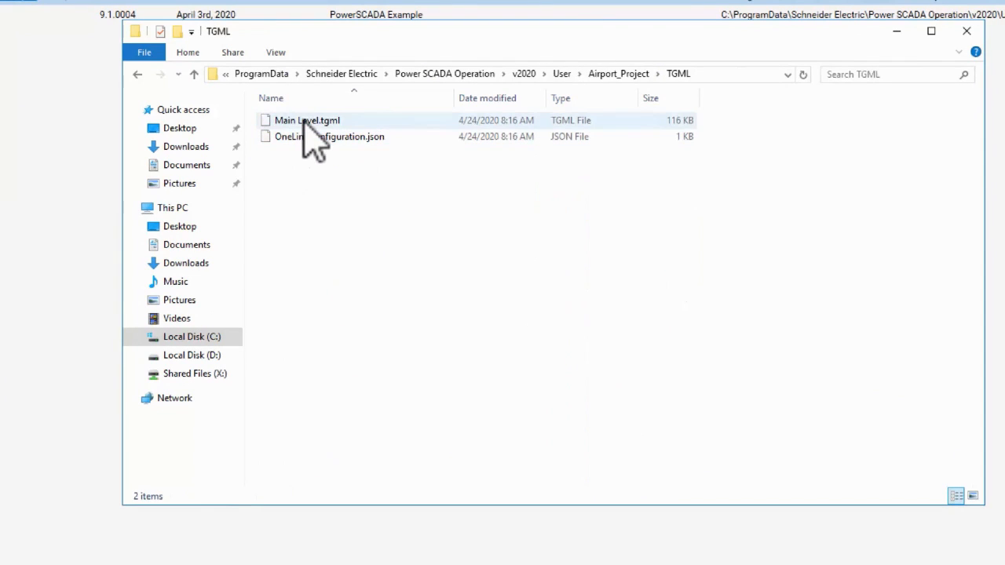
mouse_move(306, 137)
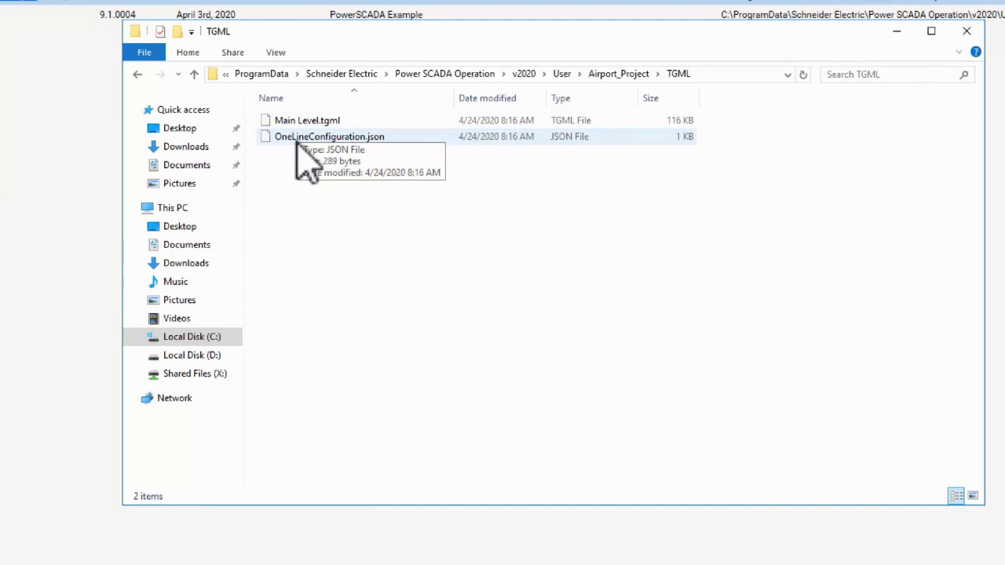
mouse_move(314, 212)
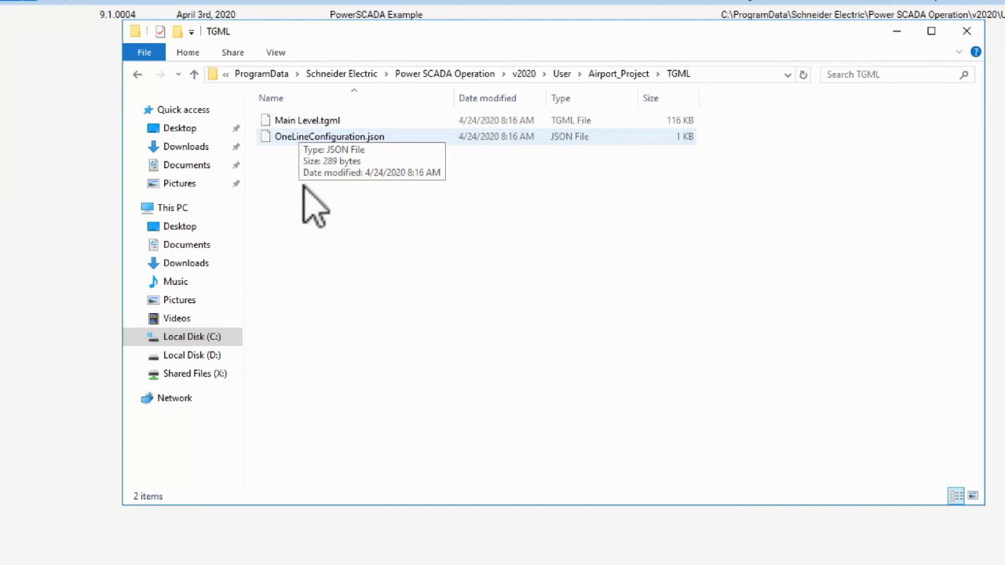
mouse_move(312, 271)
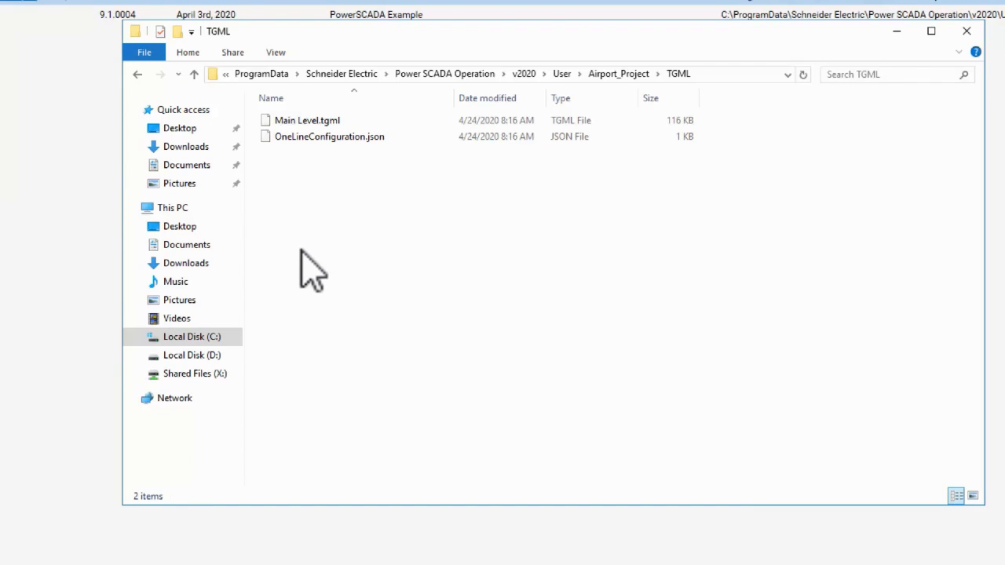
mouse_move(314, 260)
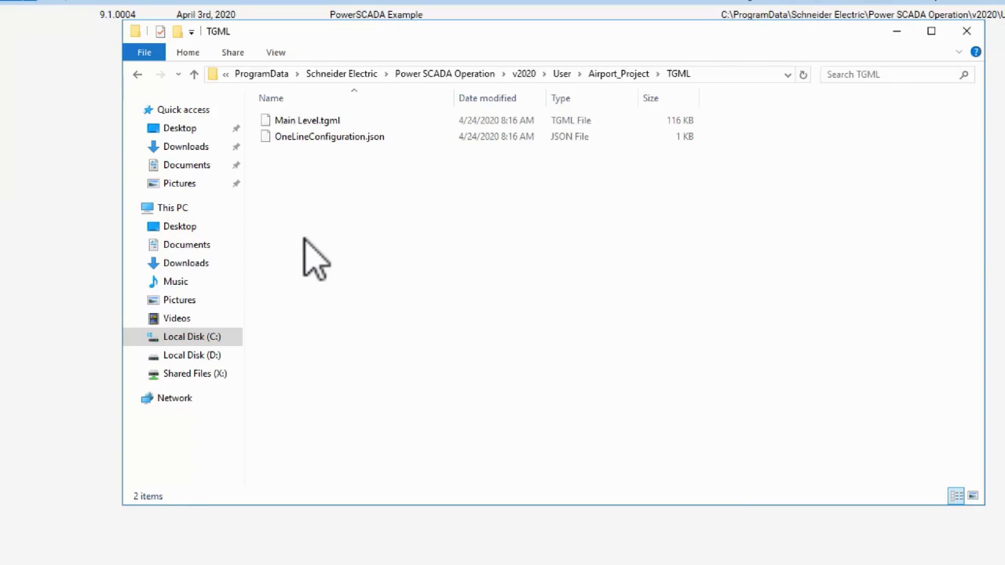
Duplicate Main Level.tgml and name the copy 'Domestic Terminal 1'.
left_click(306, 120)
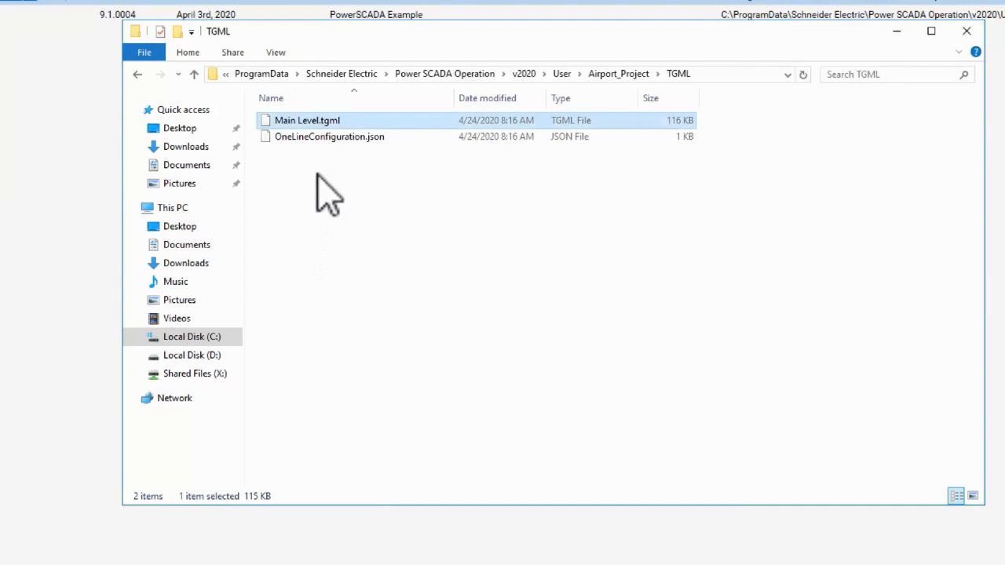
mouse_move(327, 228)
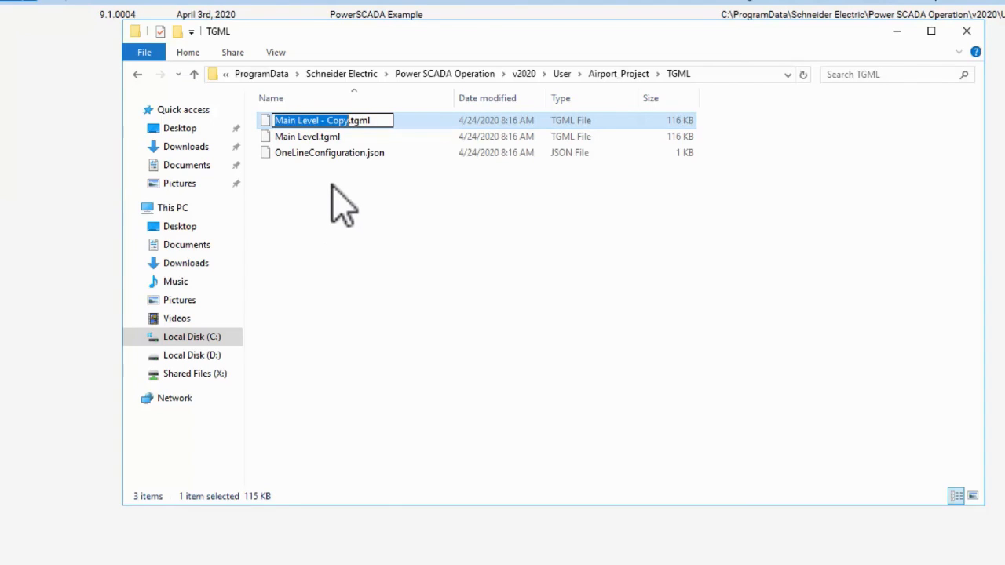
type("D.tgml")
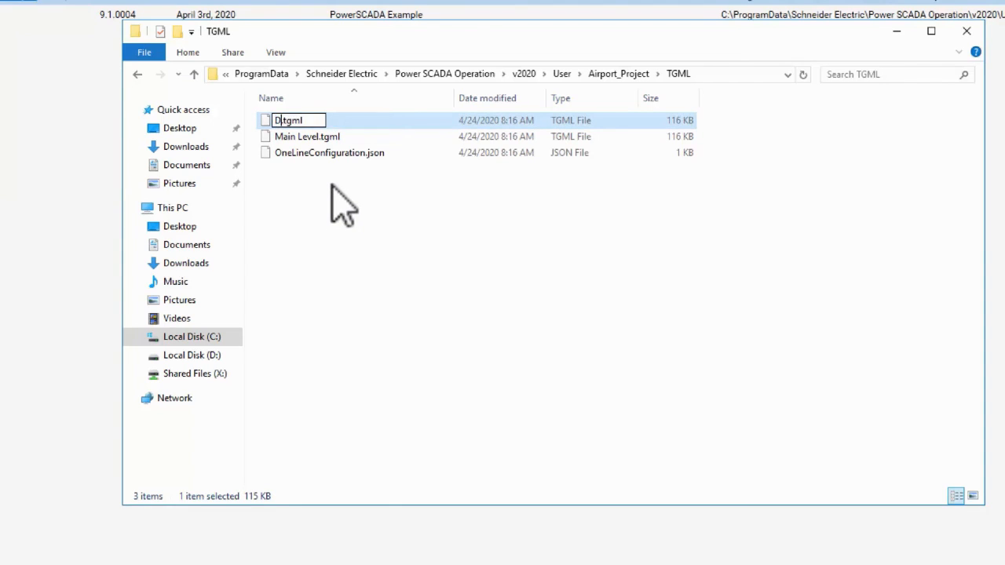
type("Domestic")
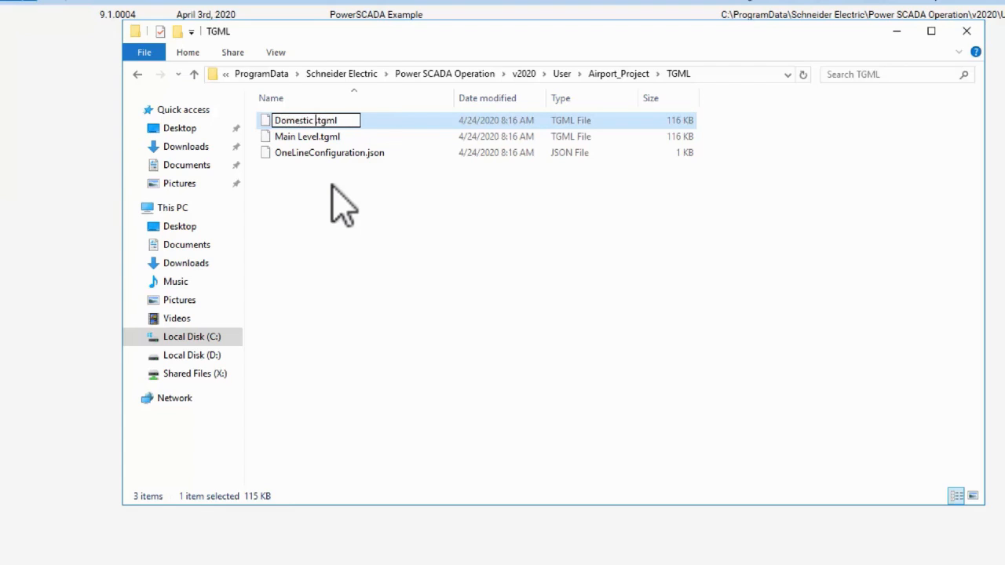
type("Terminal 1")
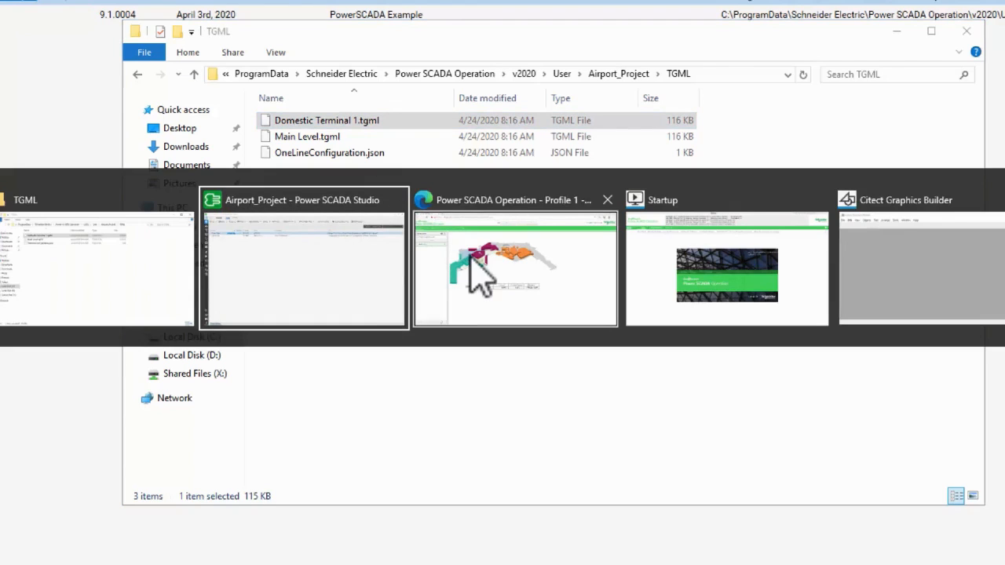
mouse_move(304, 271)
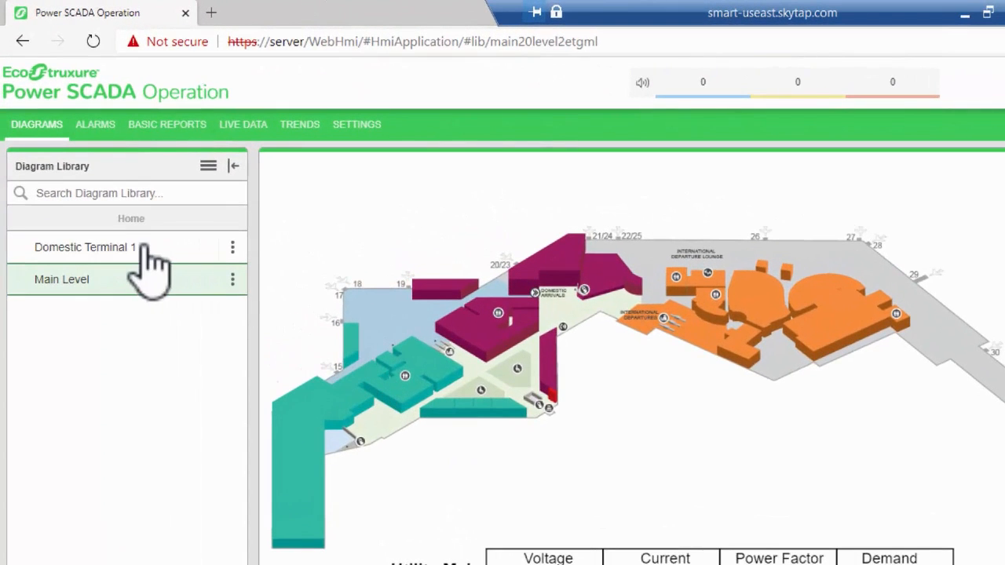
View Domestic Terminal 1 and Main Level in the Diagram Library, then return to the TGML folder.
left_click(87, 246)
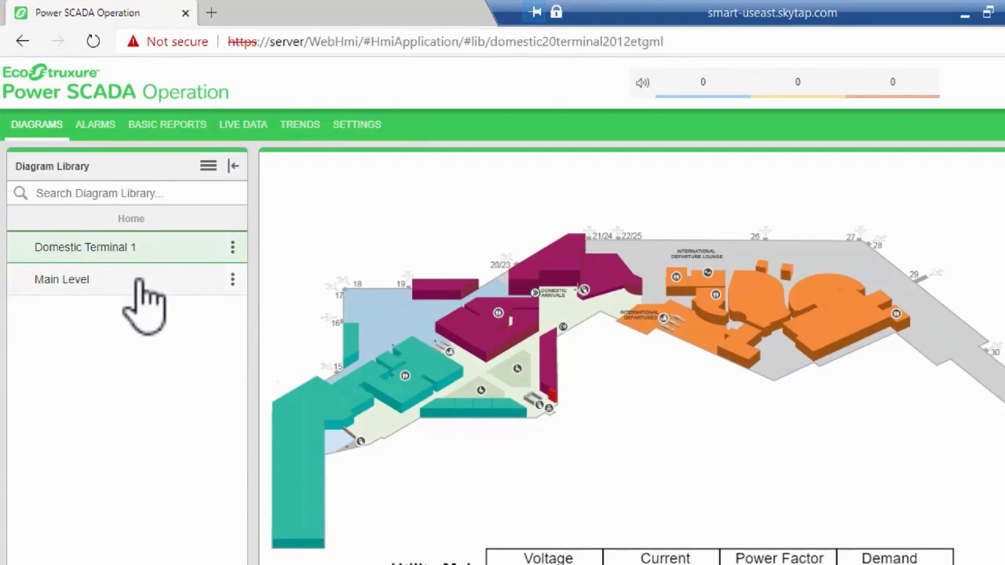
left_click(63, 280)
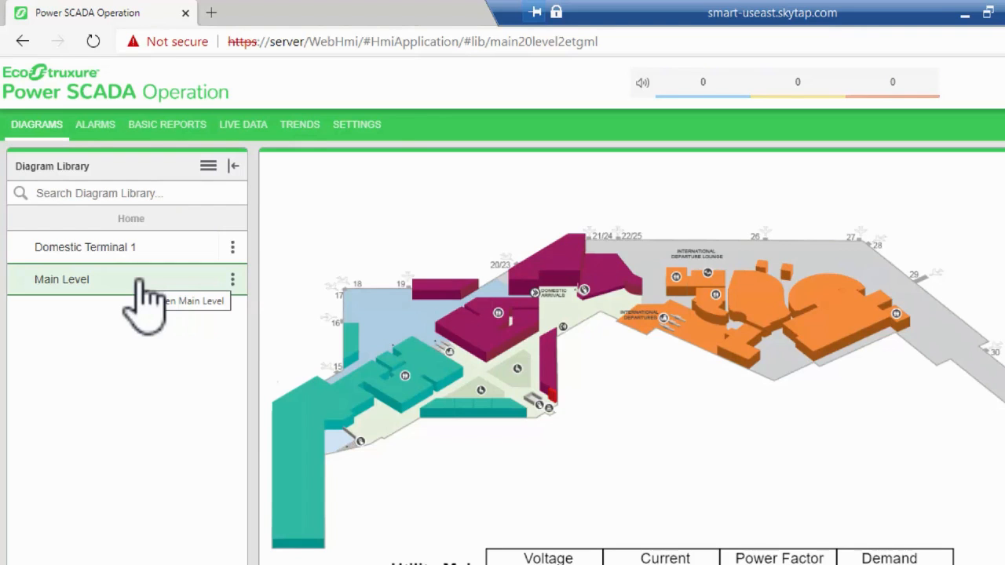
key("alt+tab")
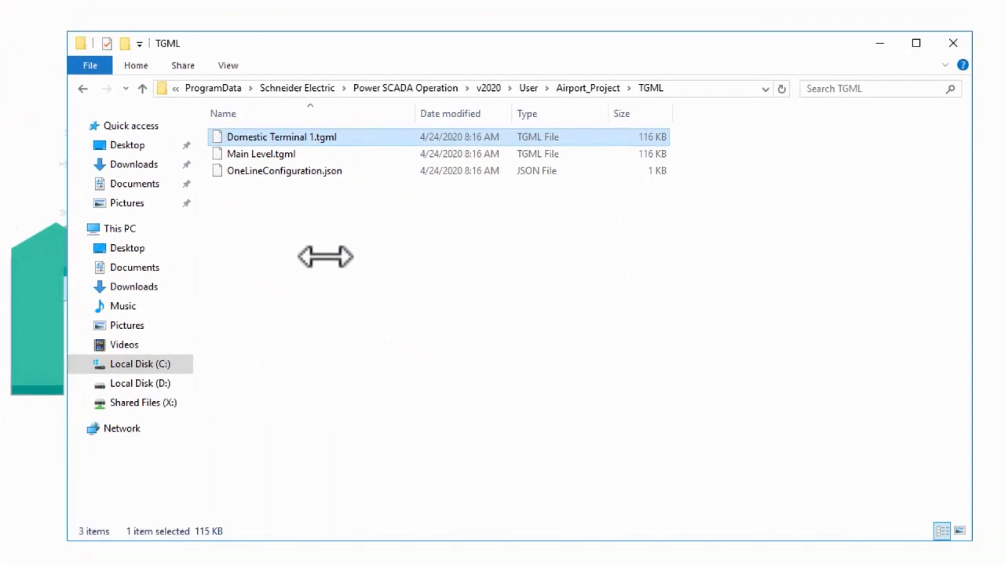
mouse_move(264, 161)
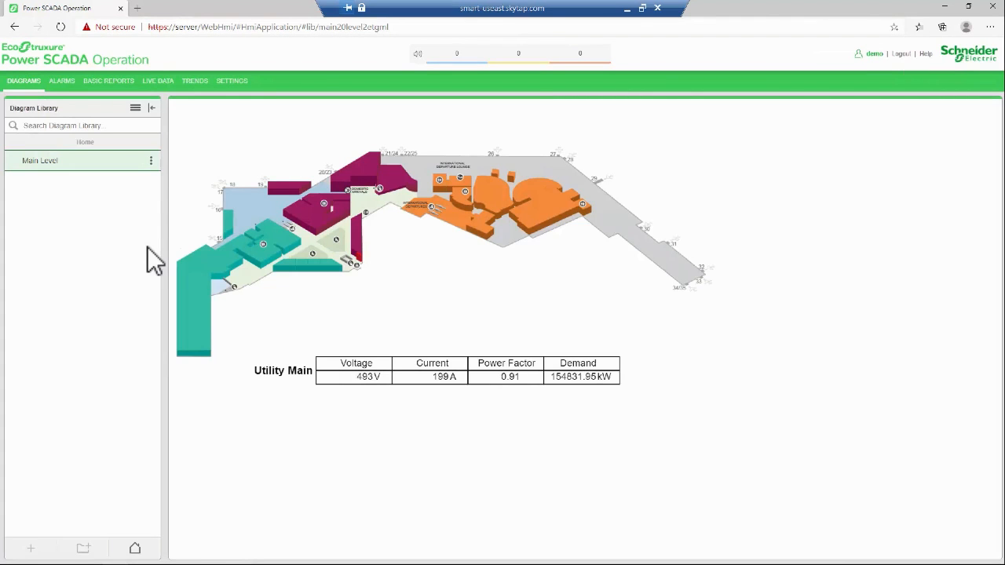
mouse_move(150, 188)
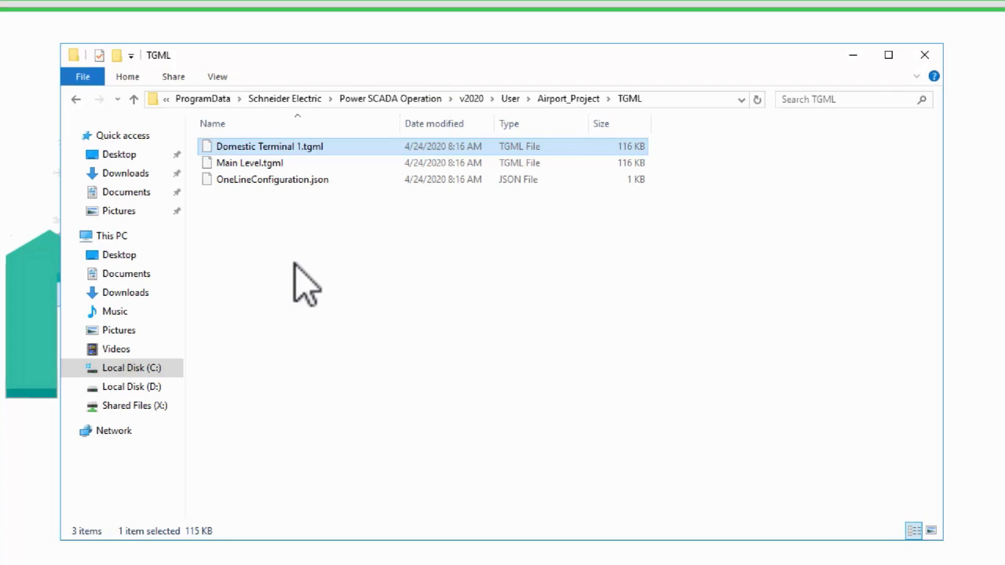
mouse_move(295, 270)
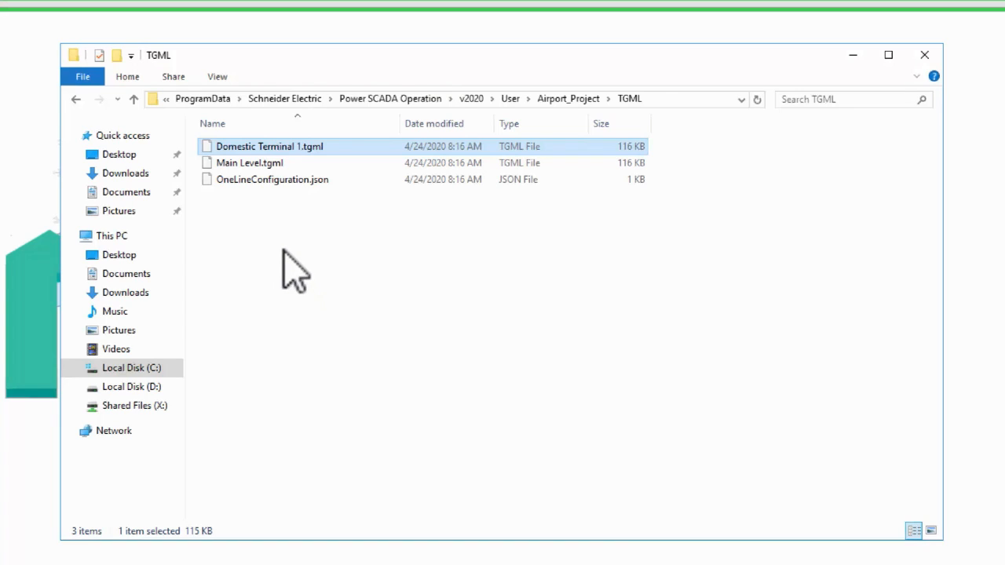
mouse_move(270, 243)
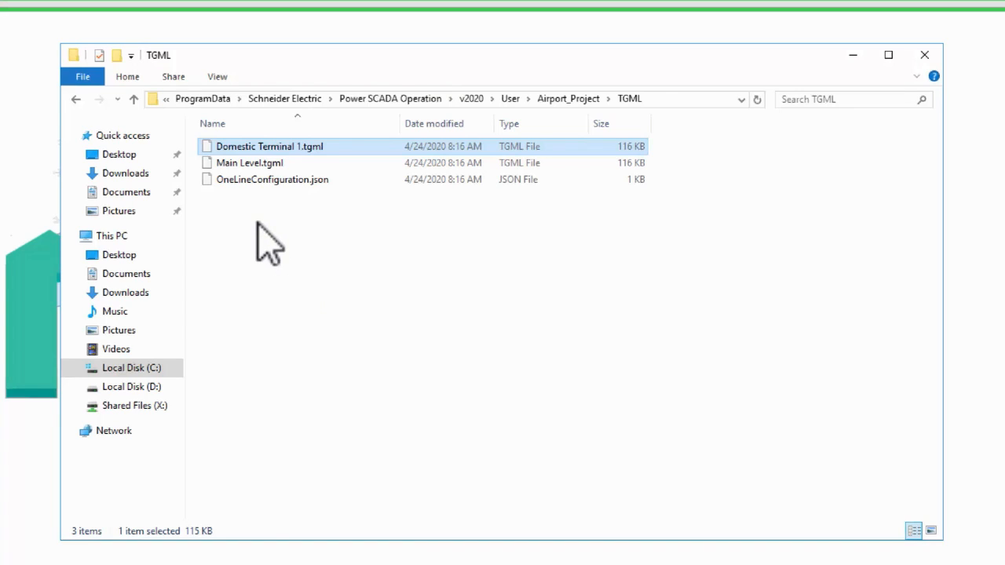
mouse_move(249, 228)
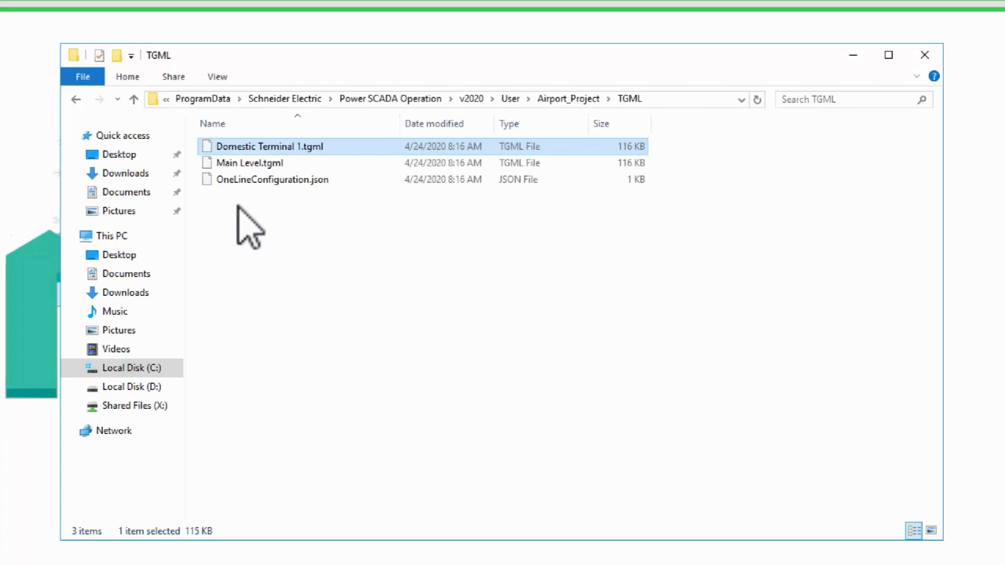
Create a Floorplans folder in TGML and move Domestic Terminal 1.tgml into it.
right_click(250, 228)
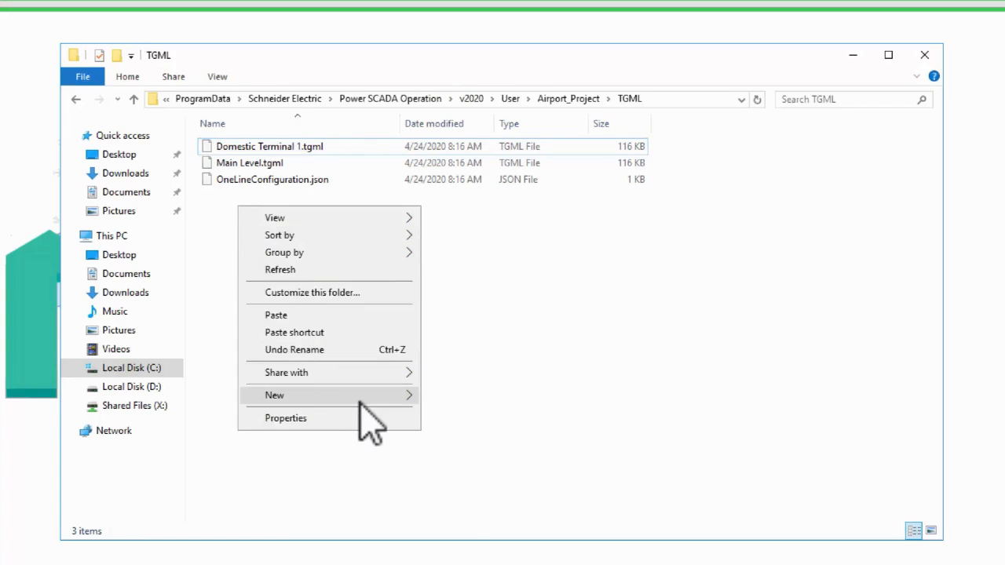
left_click(273, 395)
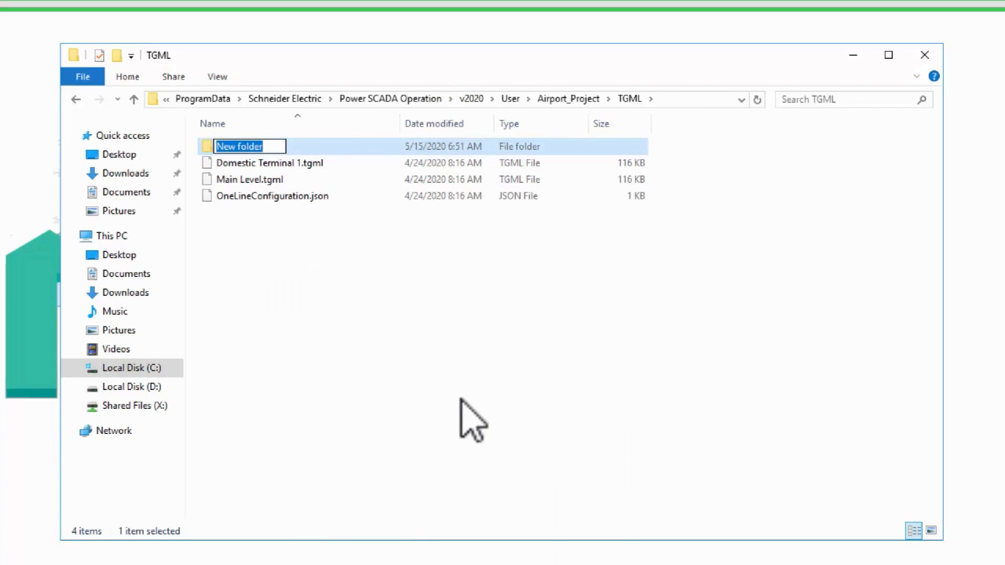
type("Floorplans")
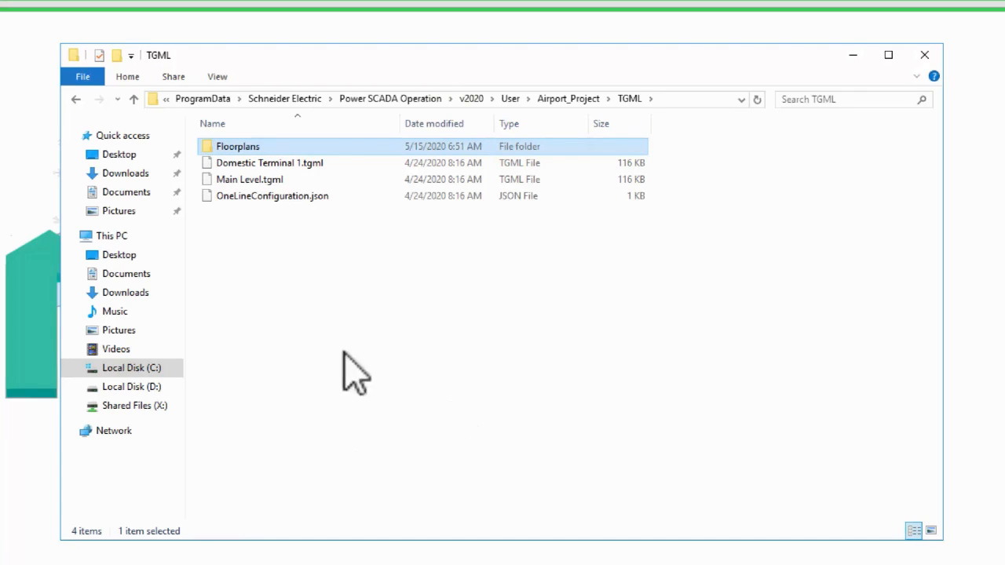
left_click(269, 162)
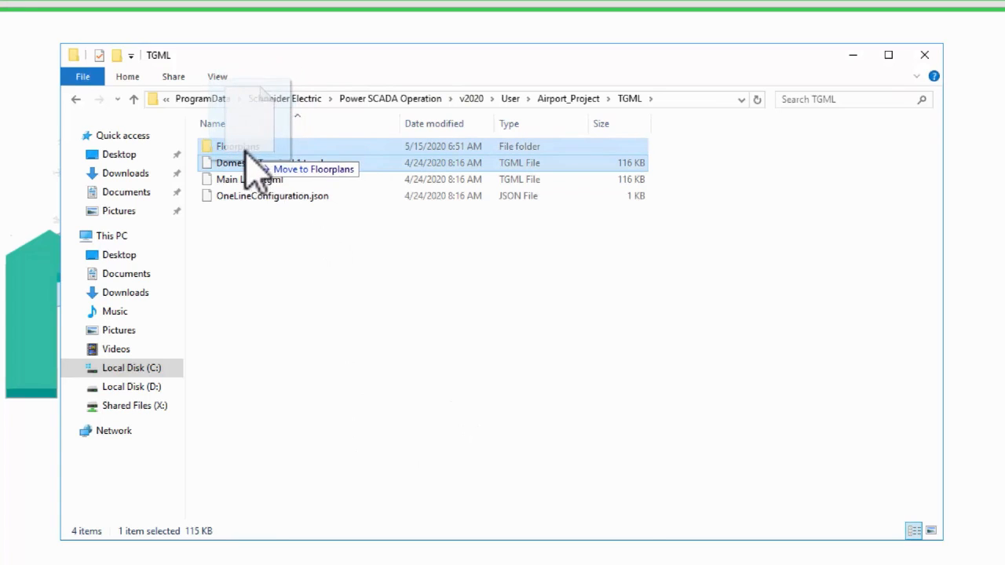
left_click_drag(251, 161, 237, 146)
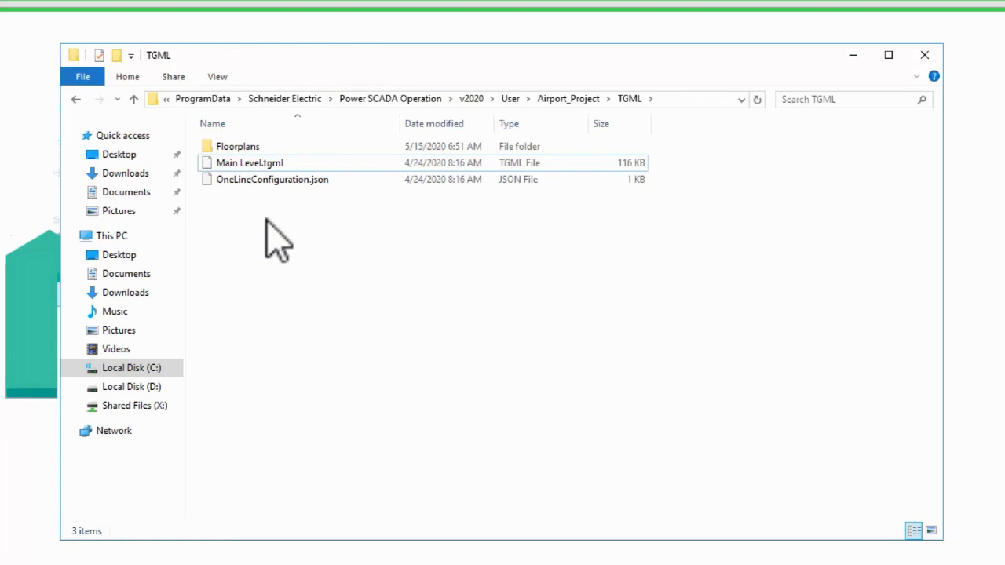
Refresh, then show the Floorplans folder in the Diagram Library with Domestic Terminal 1 displayed.
right_click(275, 236)
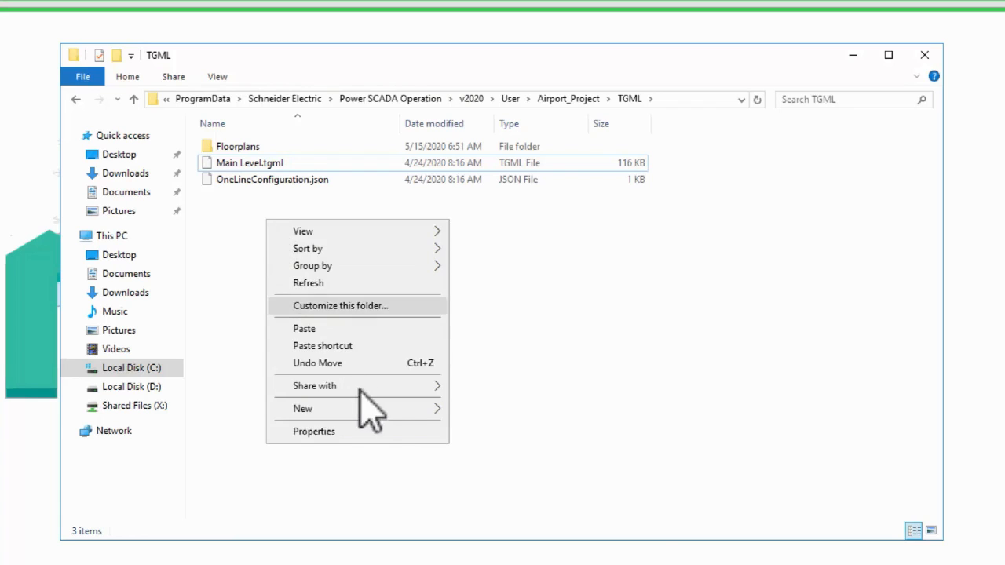
left_click(513, 427)
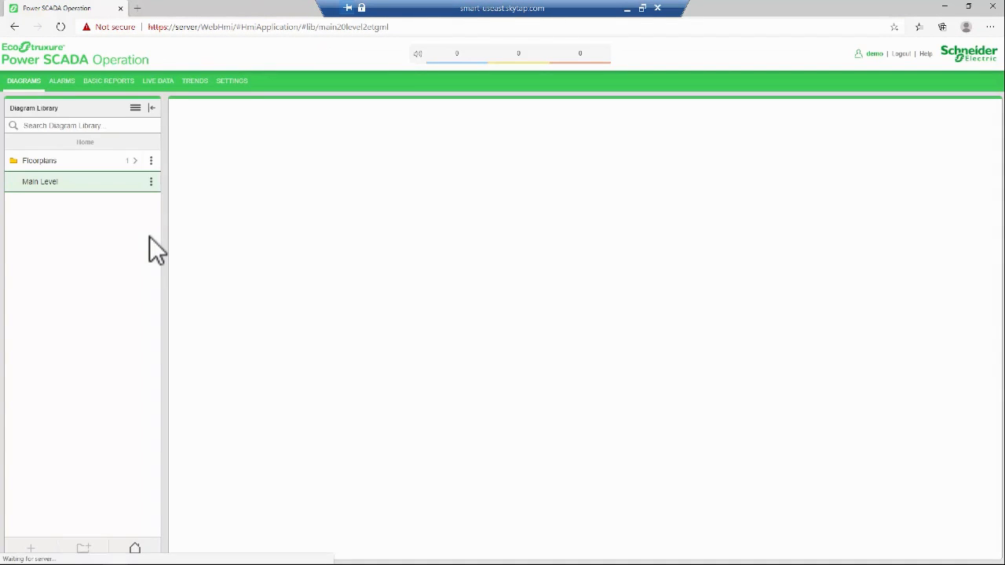
left_click(40, 182)
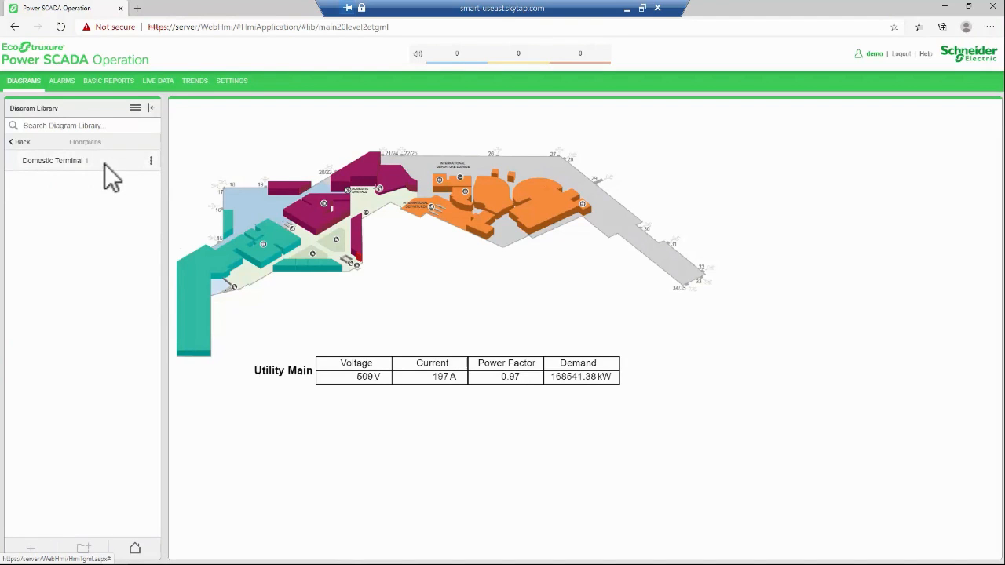
mouse_move(60, 160)
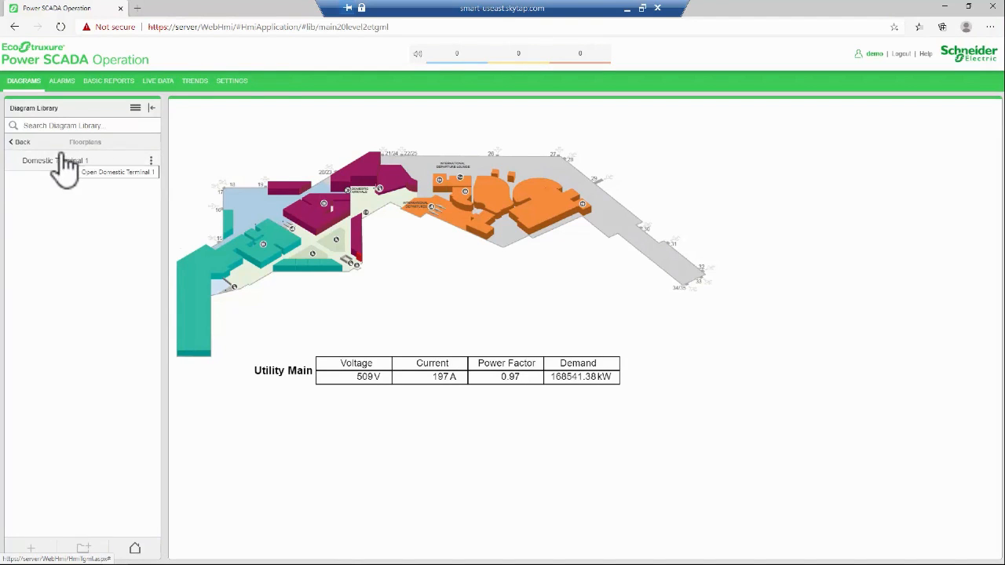